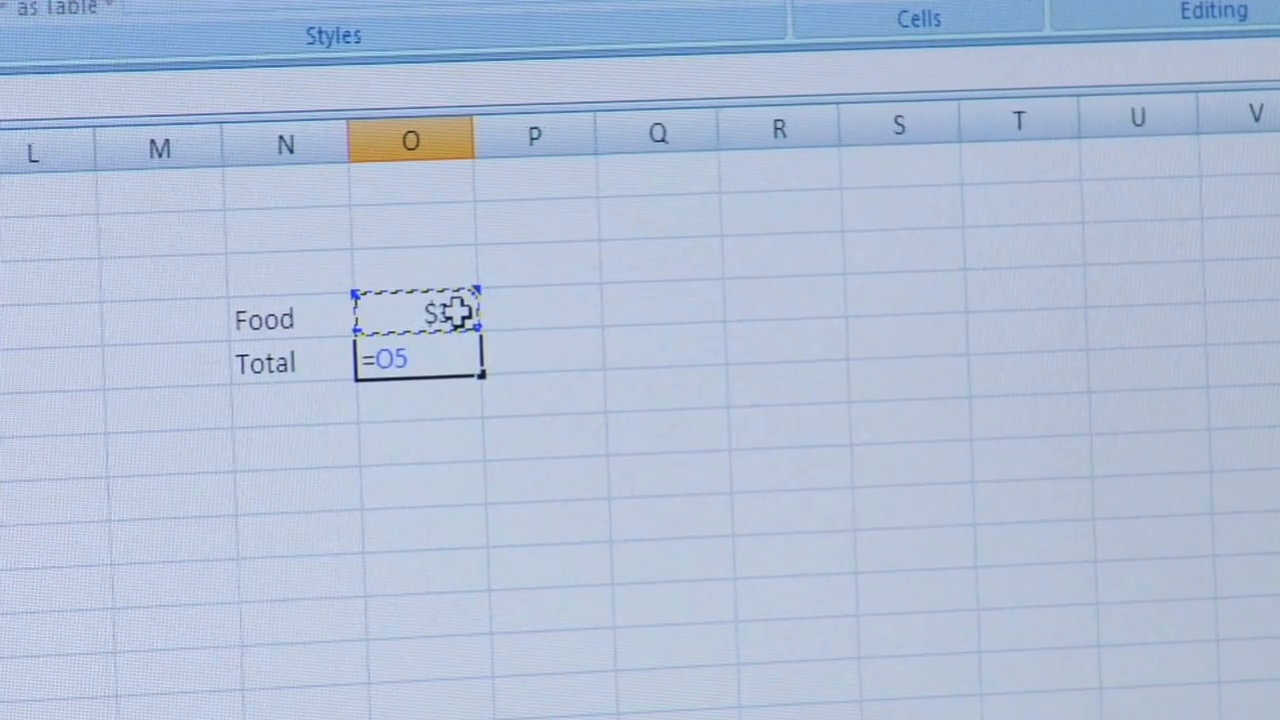
Enter the Food total as a formula multiplying the $35 amount in O5
text(*)
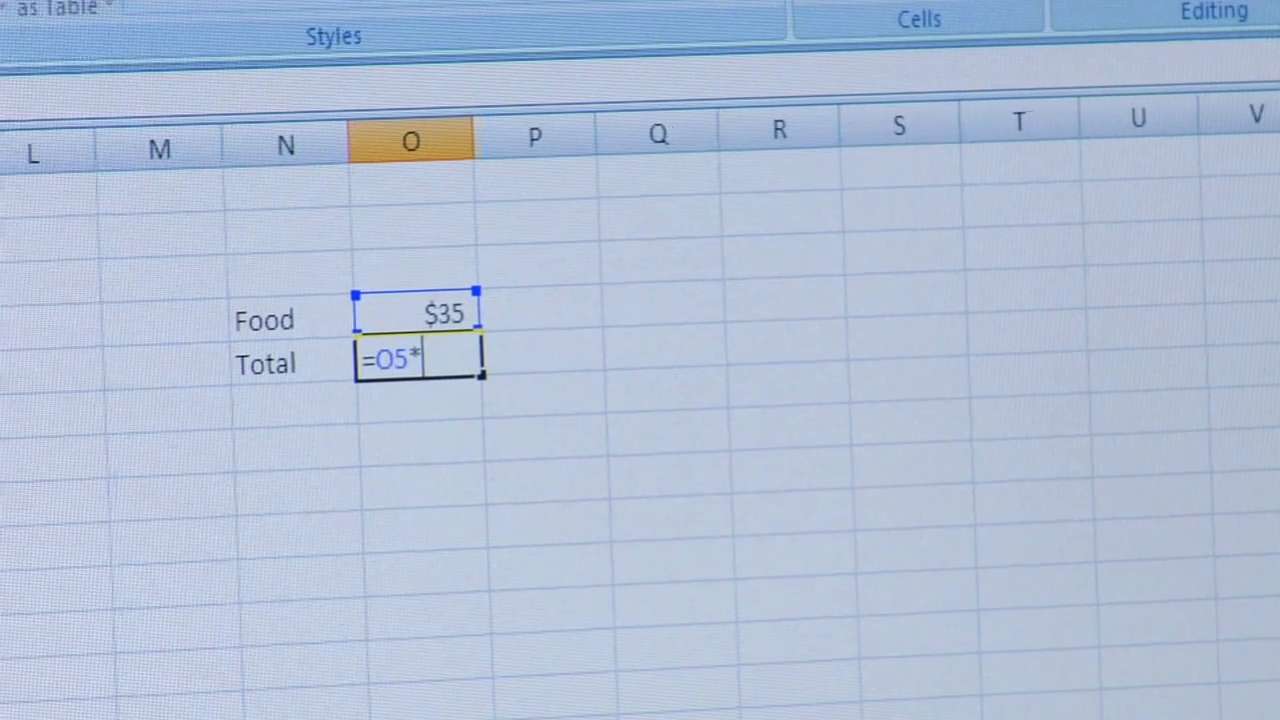
key(Enter)
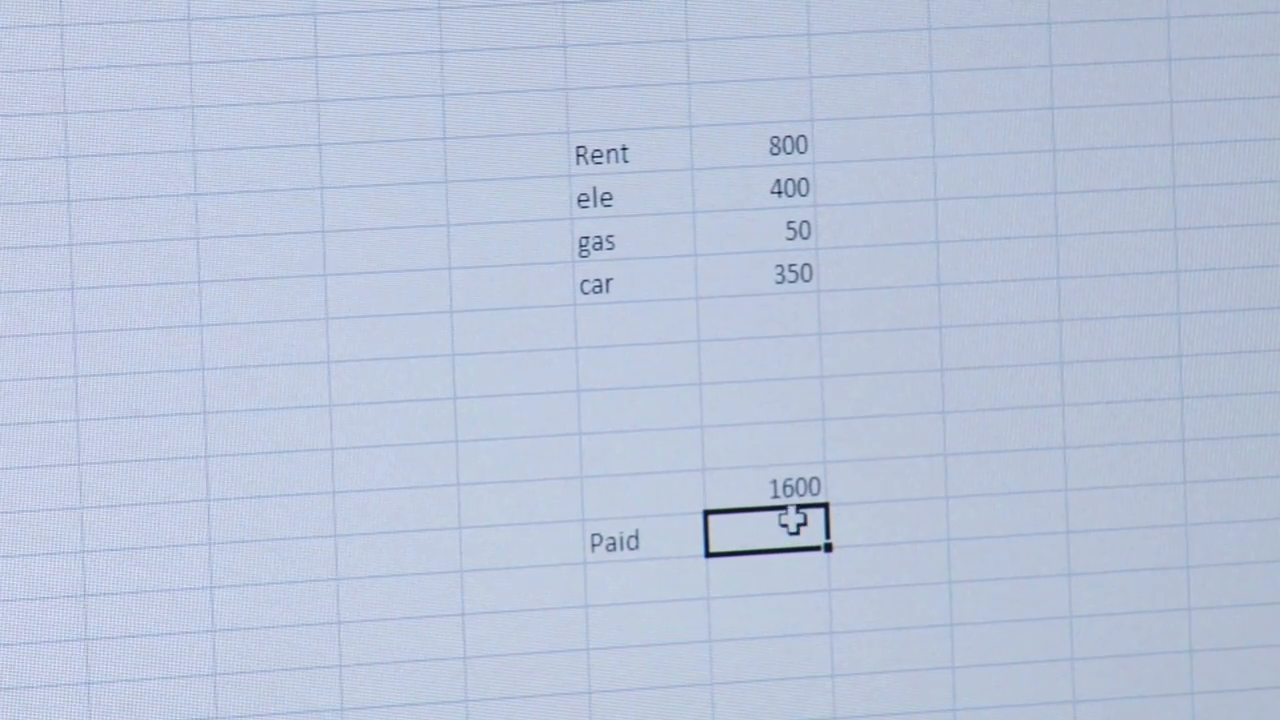
Enter 2000 as Paid and a Diff formula =R21-R20 giving 400
text(2000)
click(646, 580)
text(Diff)
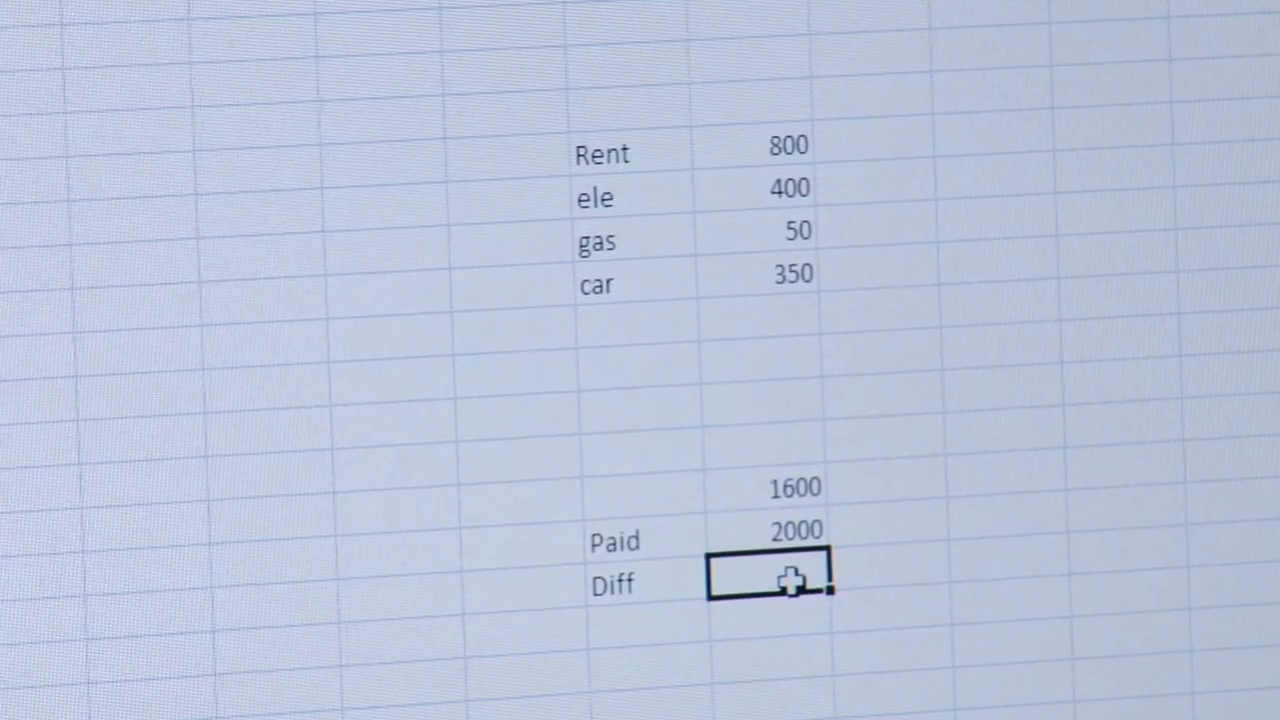
text(=R21-R20)
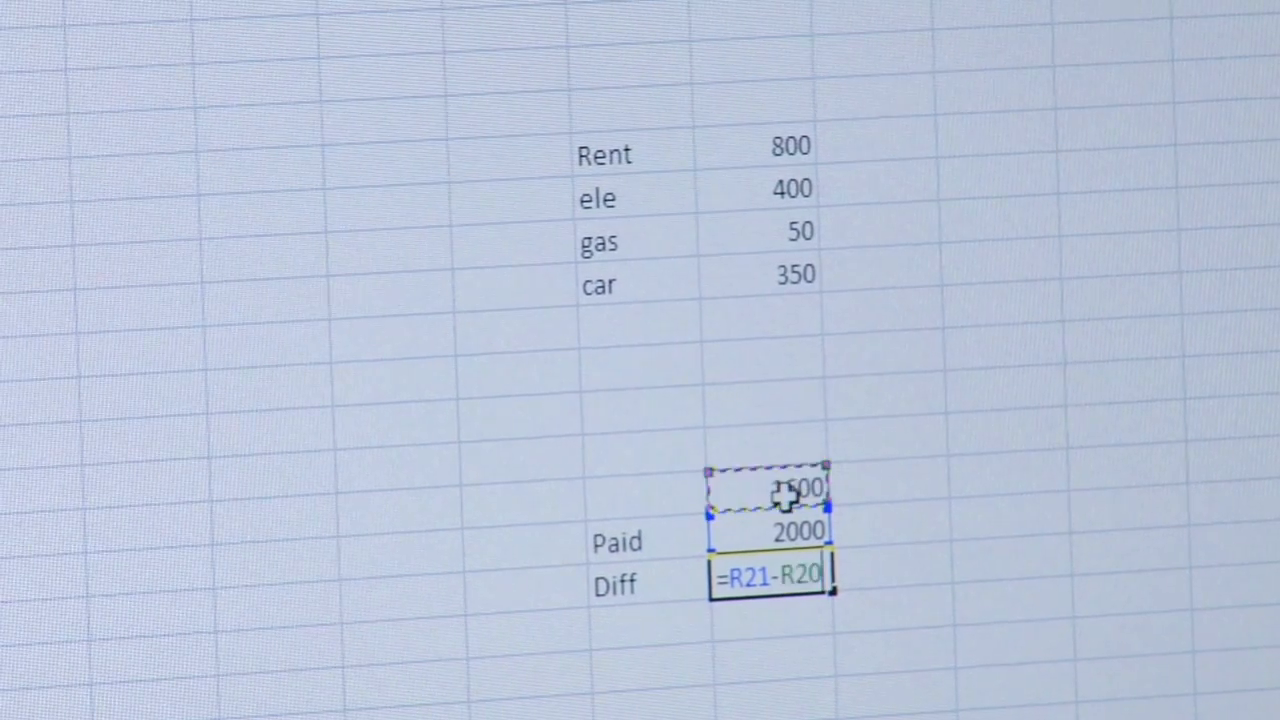
key(Enter)
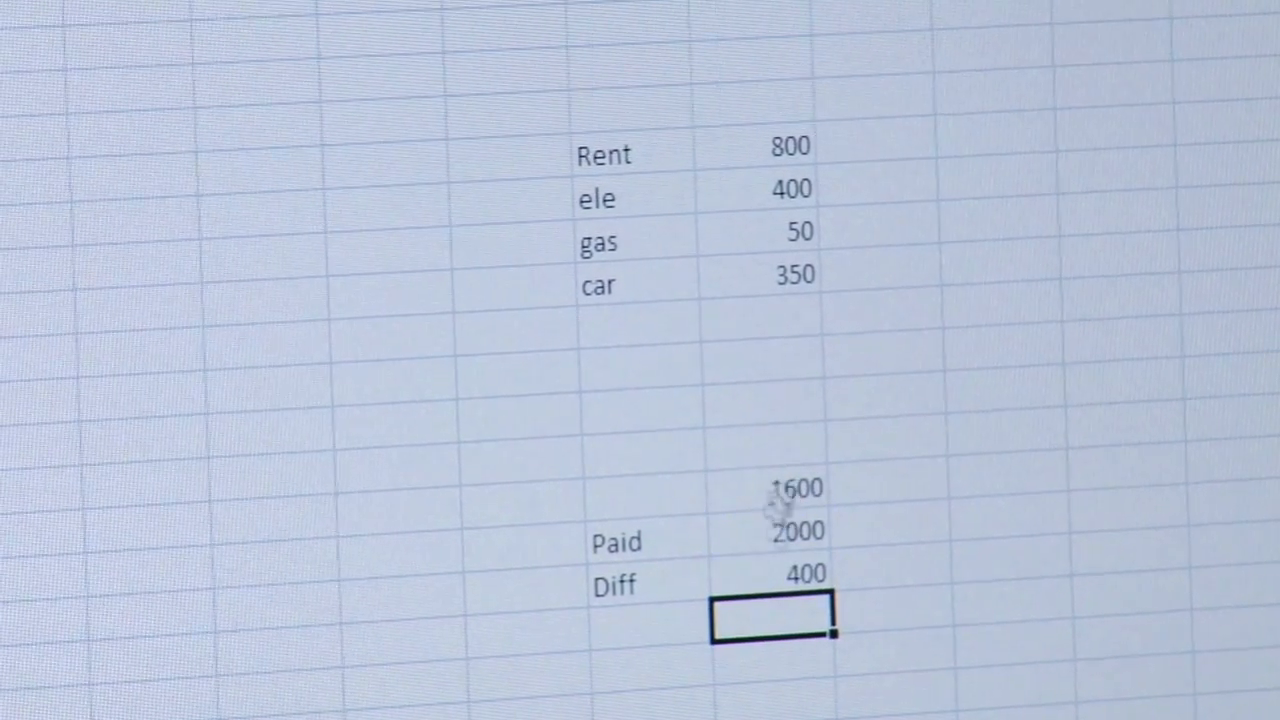